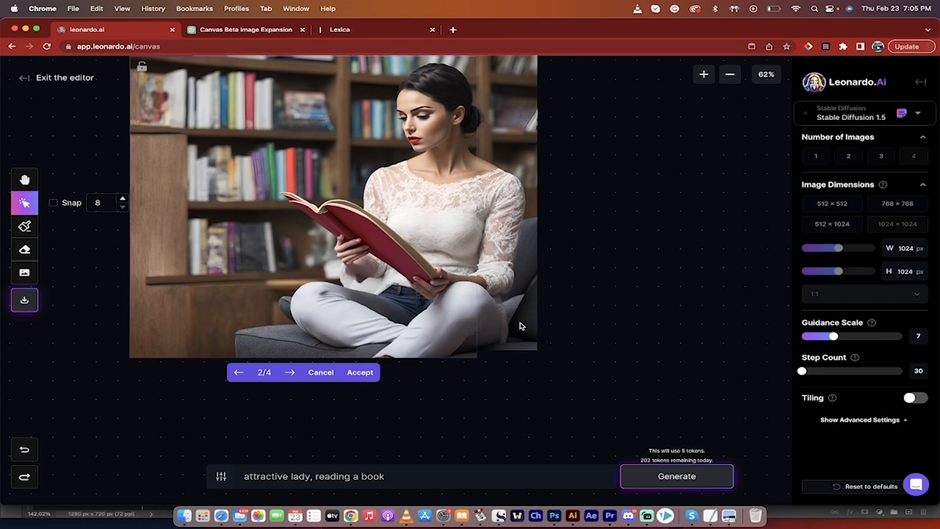
pyautogui.moveTo(463, 198)
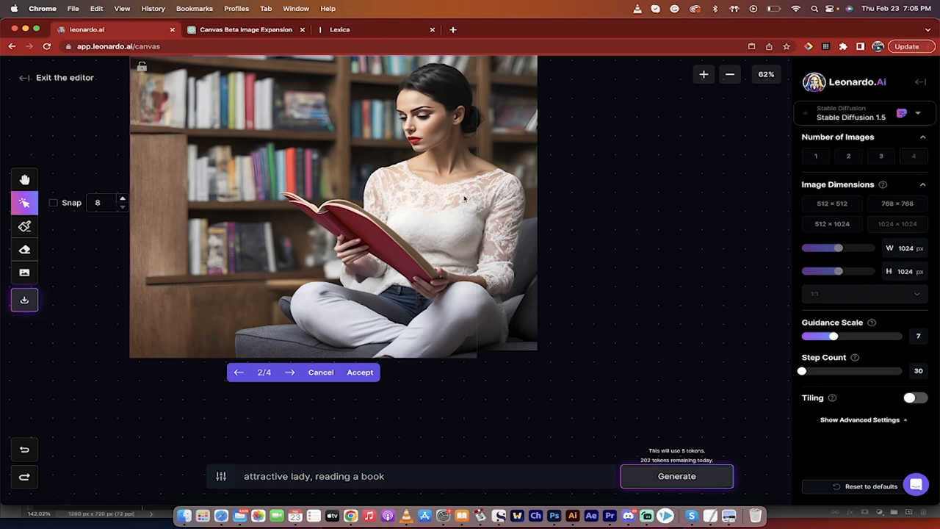
pyautogui.moveTo(373, 251)
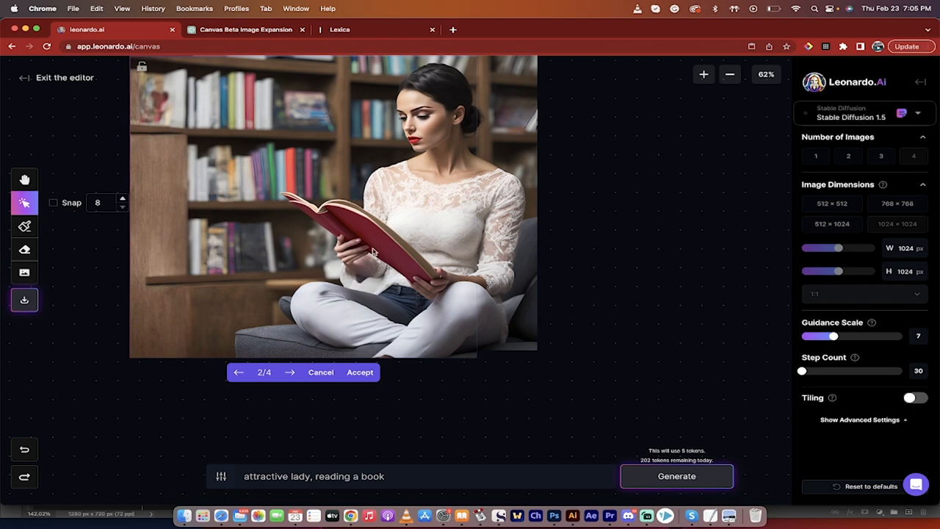
# Cancel the generated variation, restoring the original lady with the extra hand on her knee
pyautogui.click(703, 75)
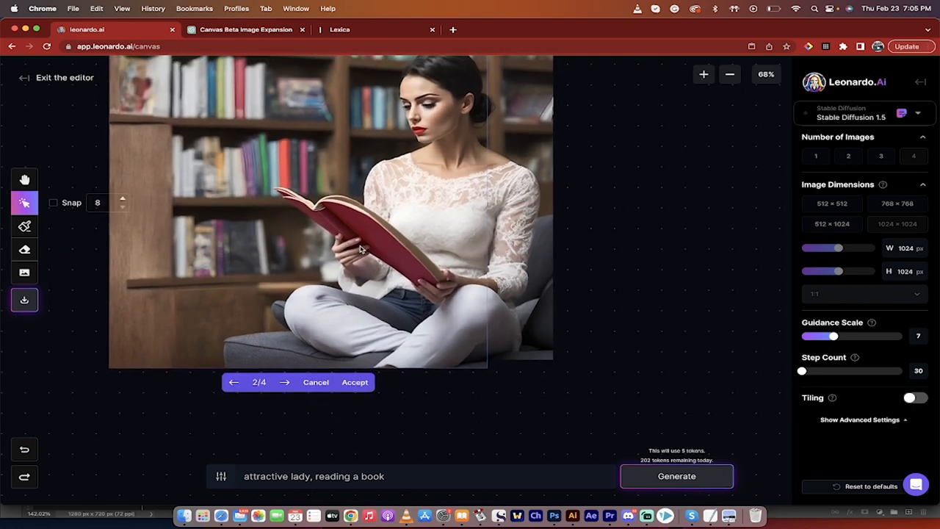
pyautogui.click(729, 74)
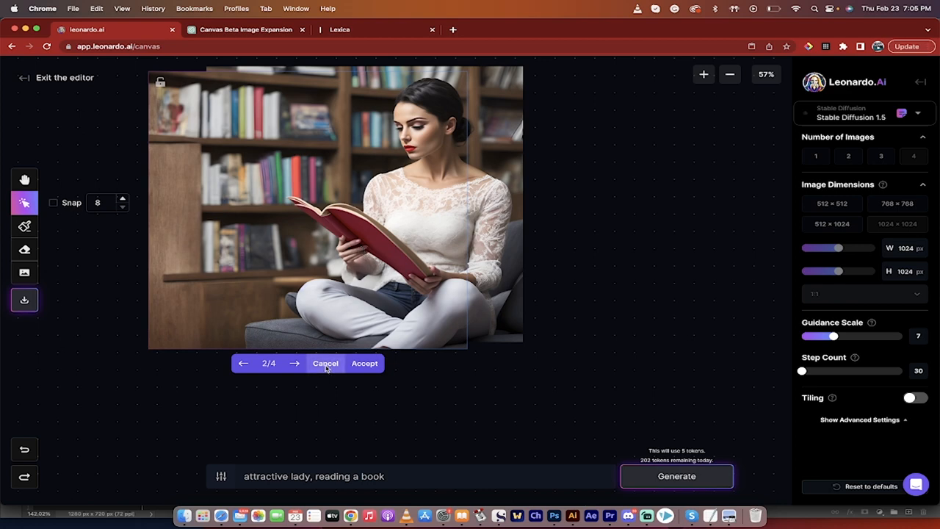
pyautogui.click(324, 363)
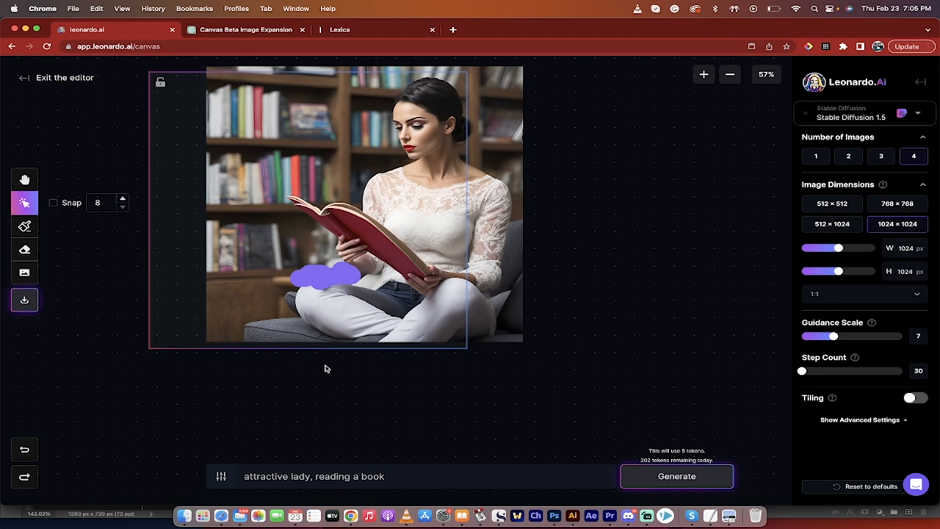
pyautogui.moveTo(94, 318)
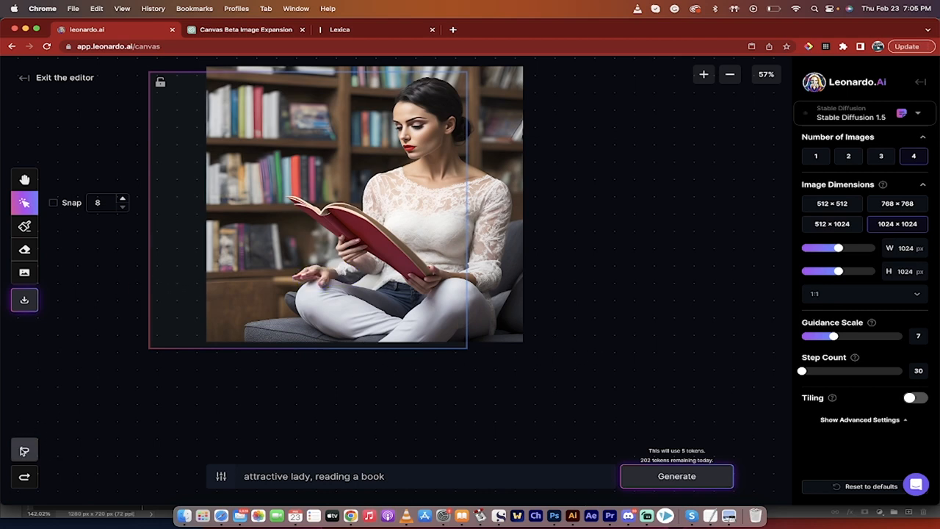
pyautogui.click(703, 74)
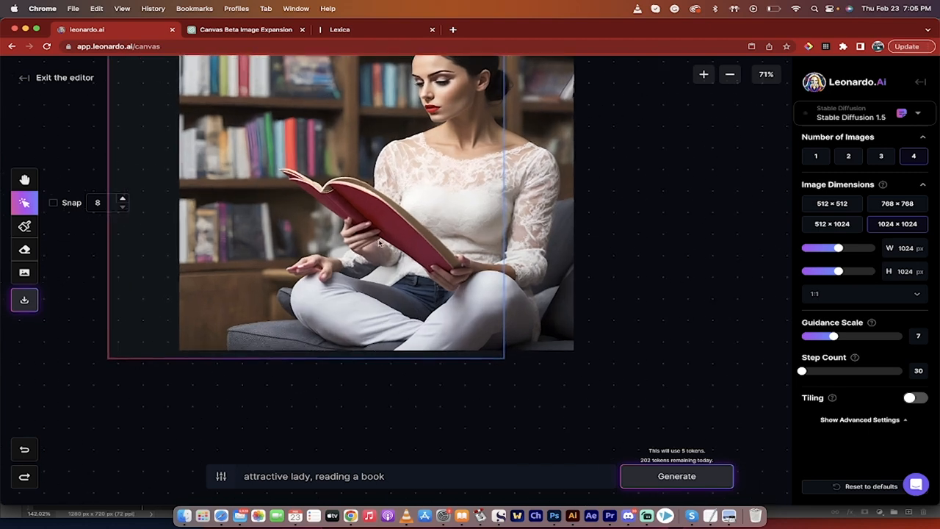
pyautogui.moveTo(344, 267)
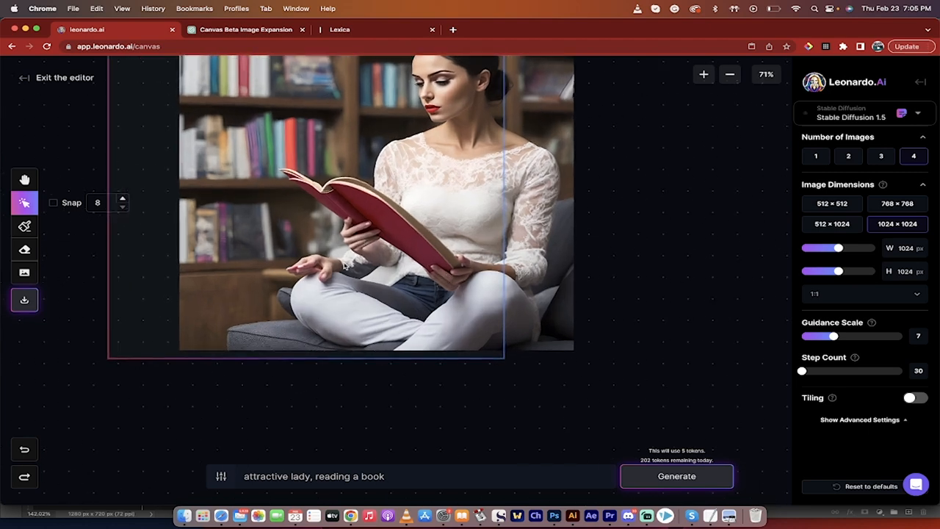
pyautogui.moveTo(335, 270)
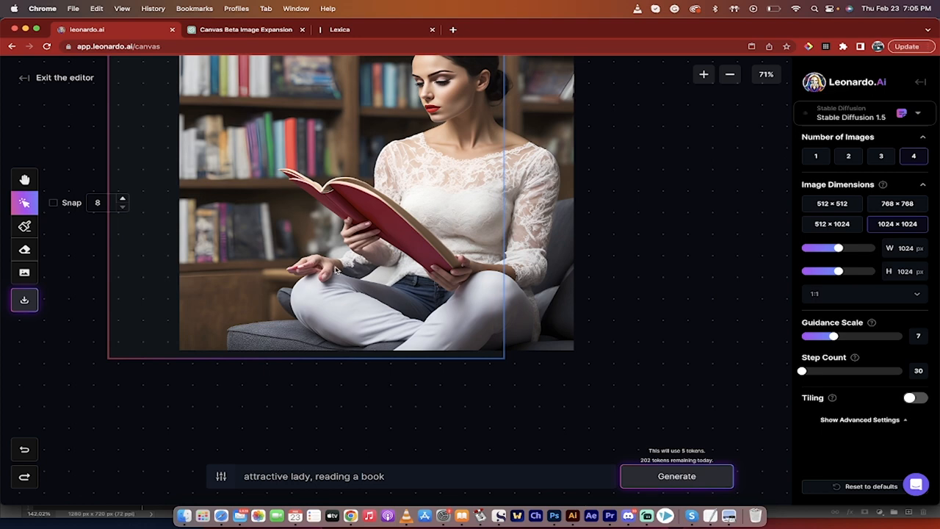
pyautogui.moveTo(59, 81)
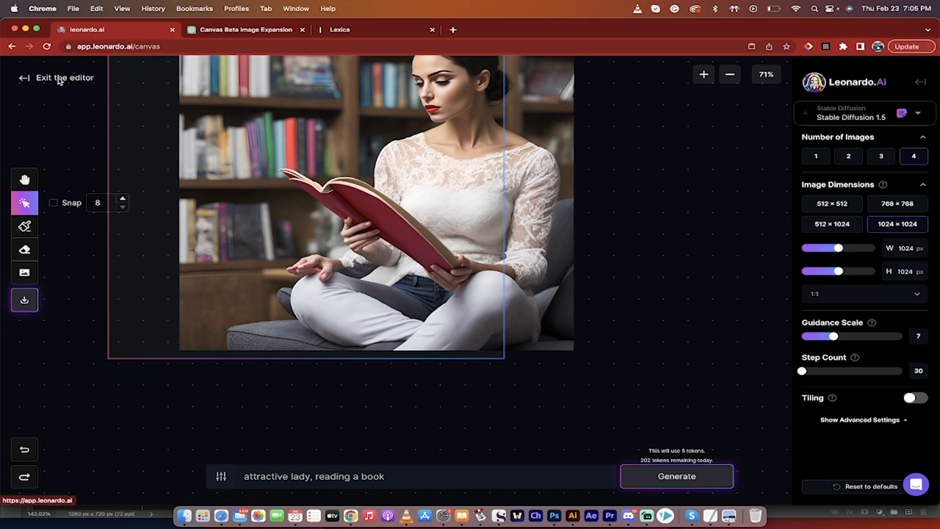
# Exit the canvas editor and go to the Personal Feed of generations
pyautogui.click(65, 77)
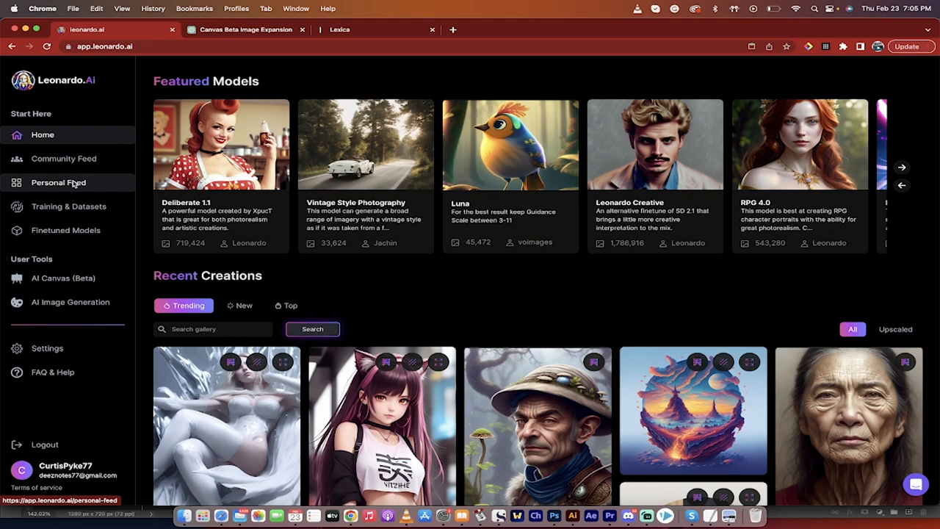
pyautogui.click(58, 182)
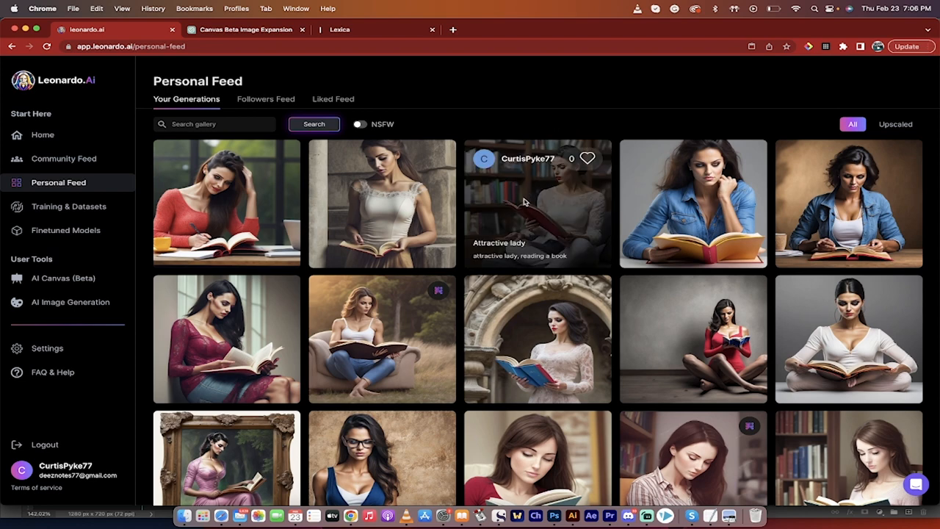
pyautogui.moveTo(544, 213)
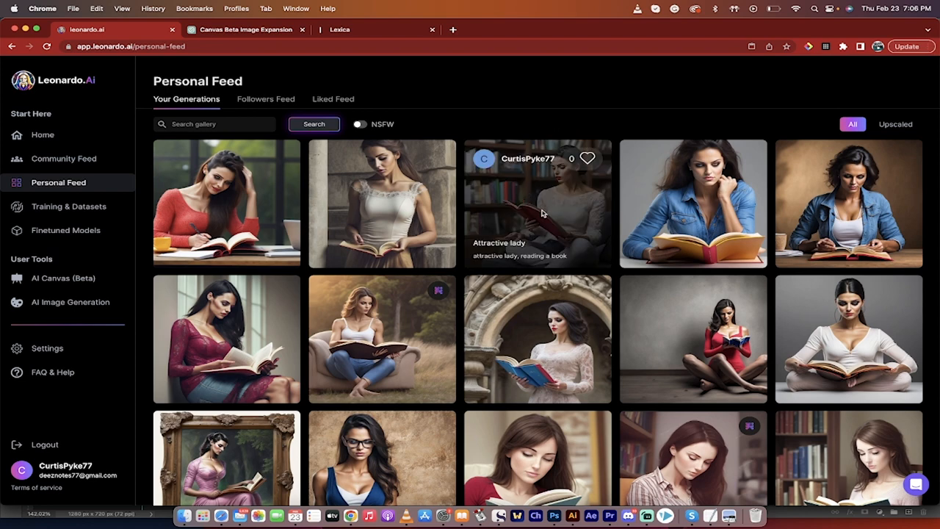
# Open the 'attractive lady, reading a book' image details and copy its prompt
pyautogui.click(537, 203)
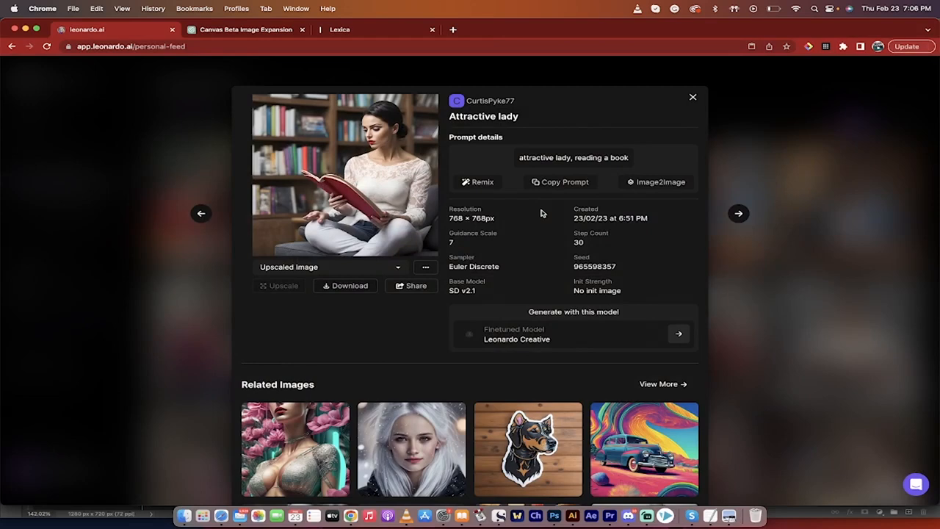
pyautogui.click(561, 181)
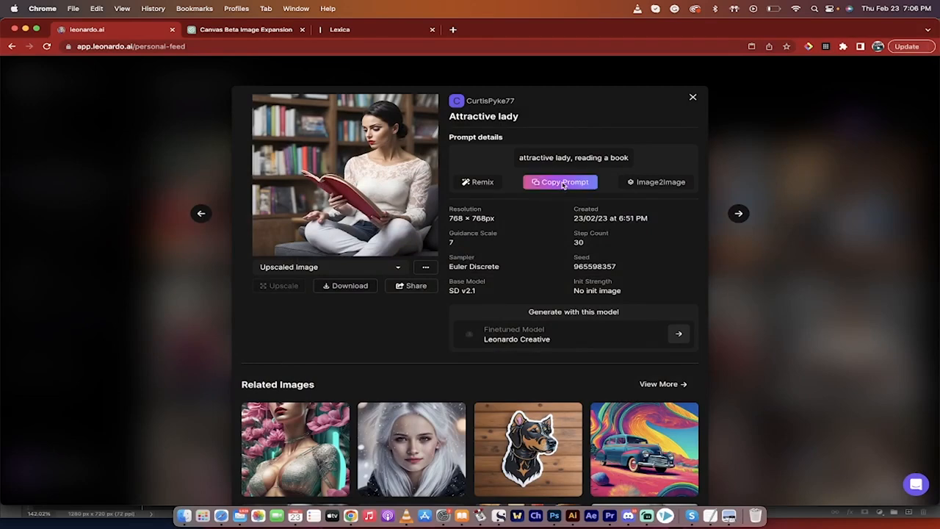
pyautogui.click(560, 182)
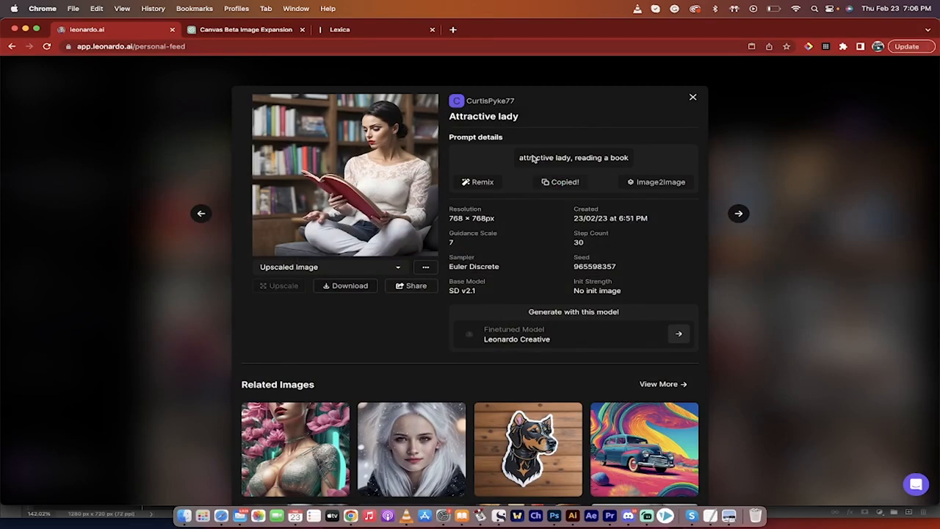
pyautogui.moveTo(378, 310)
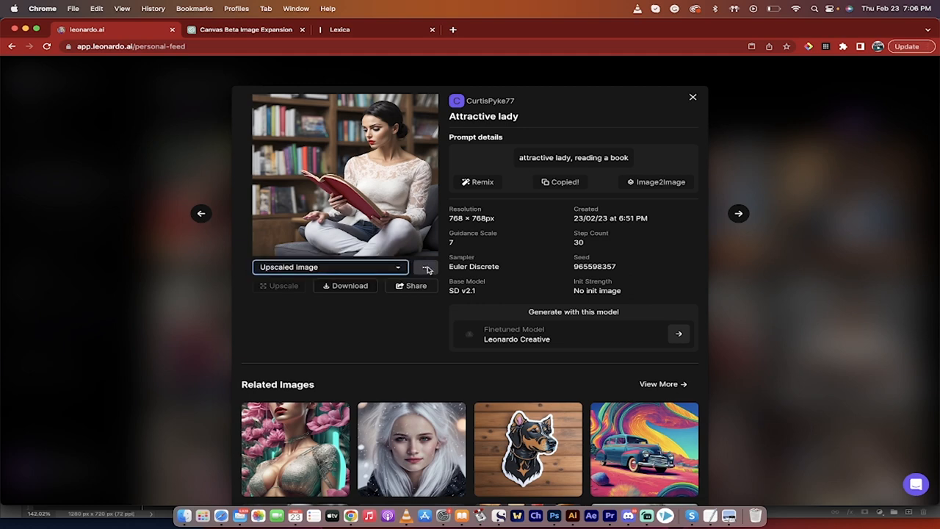
# Load the upscaled reading-lady image into the AI Canvas via Edit in canvas
pyautogui.click(426, 267)
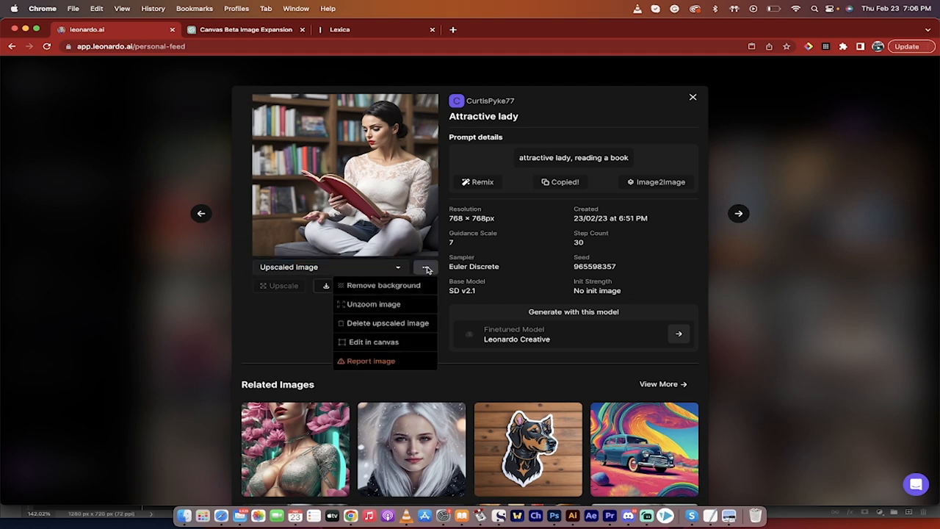
pyautogui.click(373, 341)
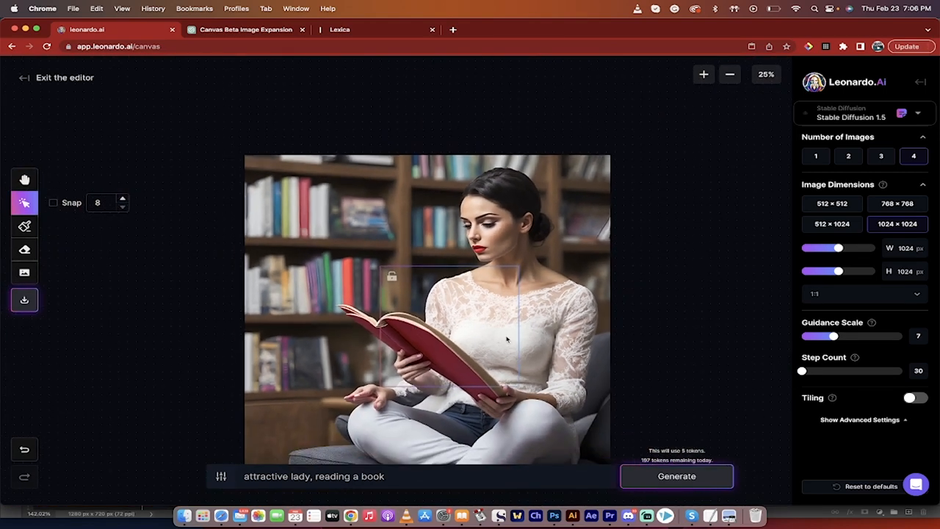
pyautogui.moveTo(24, 225)
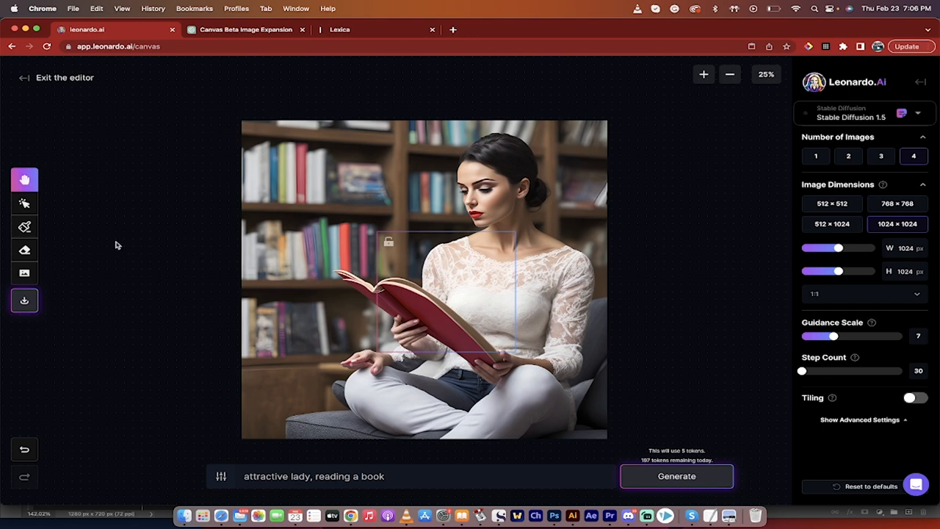
# Shrink the image to half size and place a 1024×1024 frame over her torso, book and hands
pyautogui.click(25, 203)
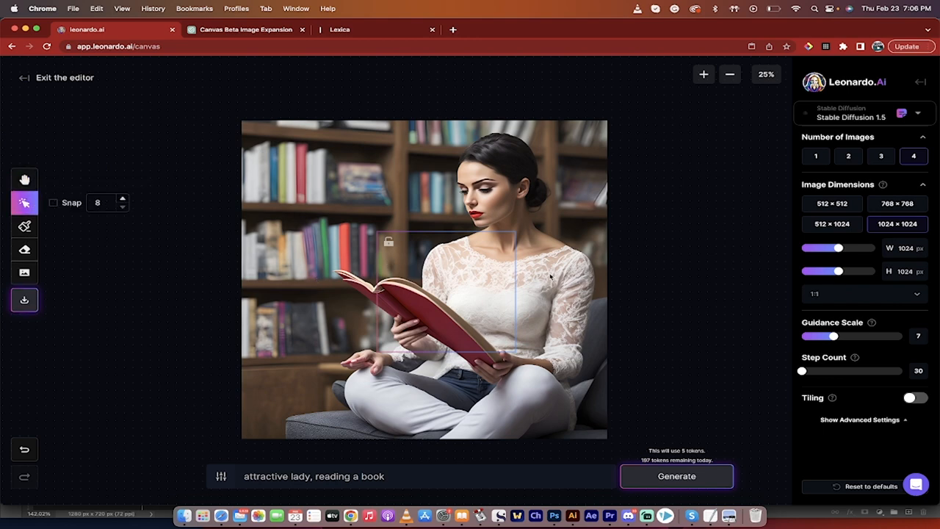
pyautogui.moveTo(503, 319)
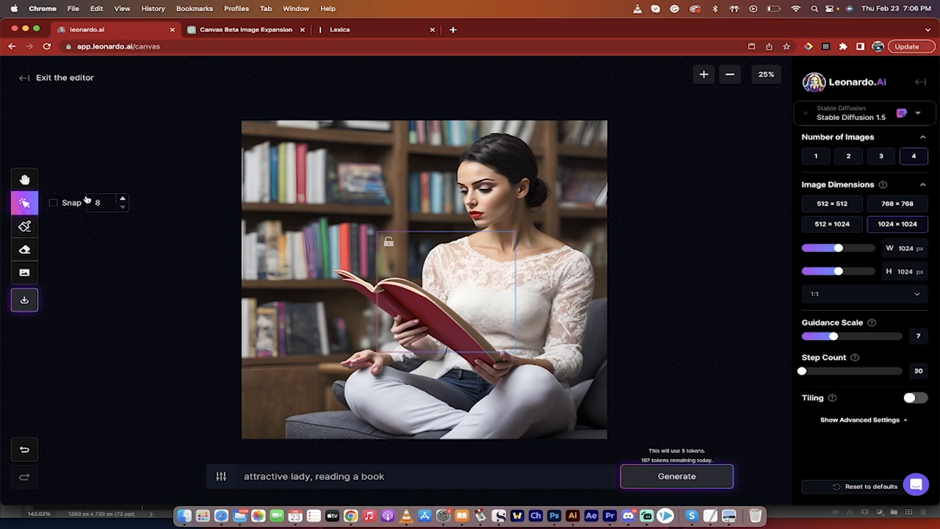
pyautogui.click(424, 280)
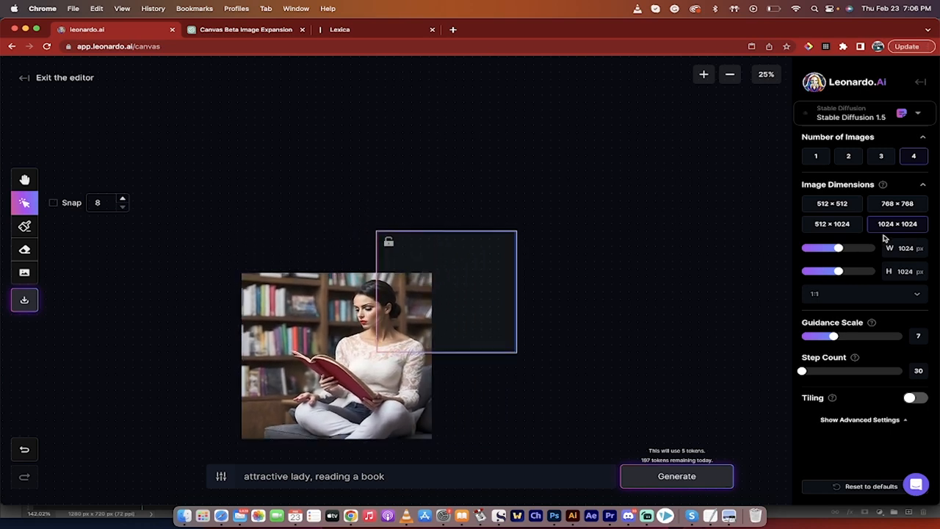
pyautogui.click(832, 203)
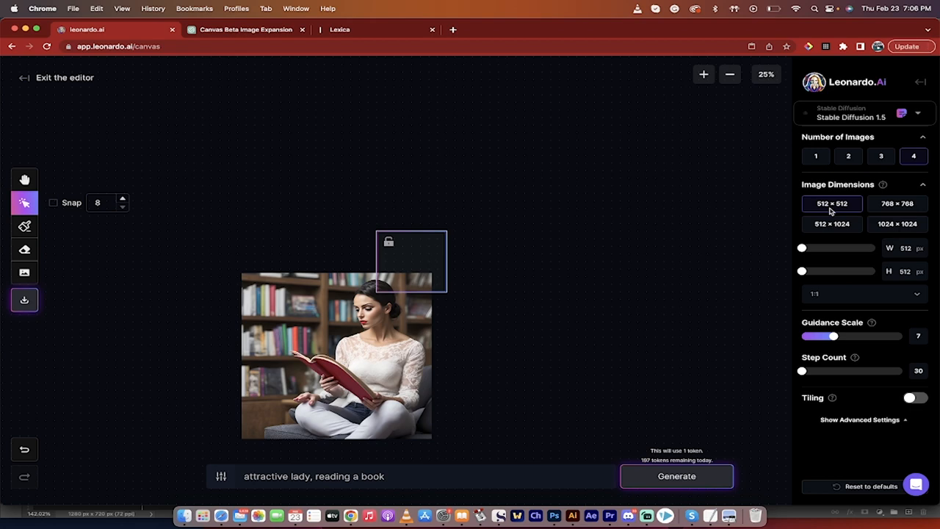
pyautogui.click(897, 224)
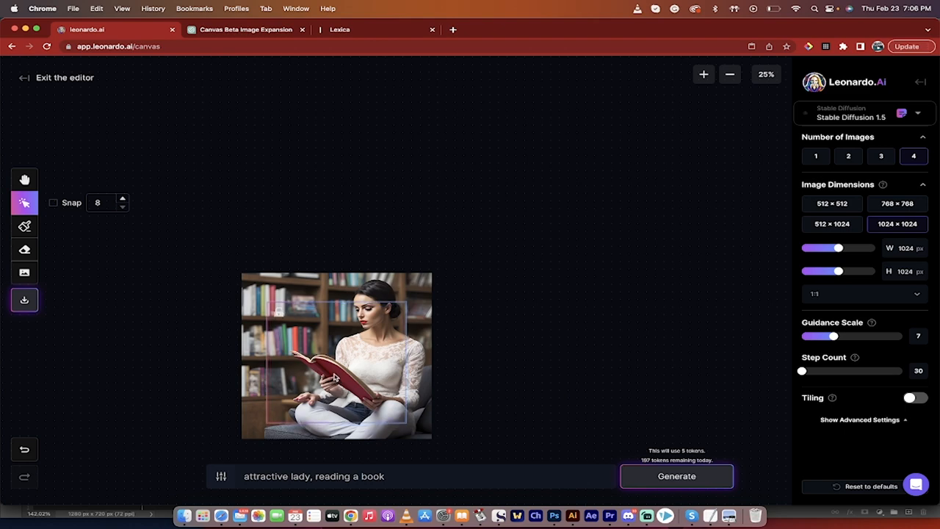
pyautogui.click(703, 73)
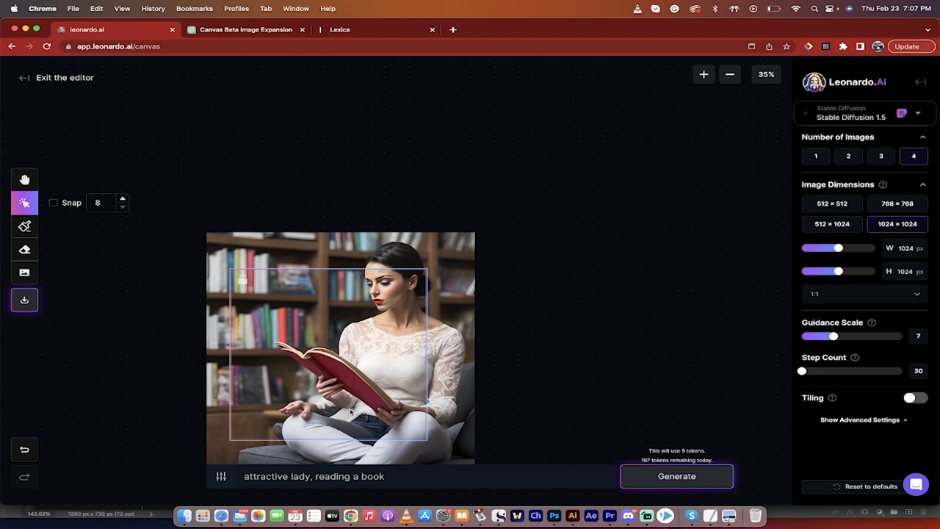
pyautogui.click(703, 74)
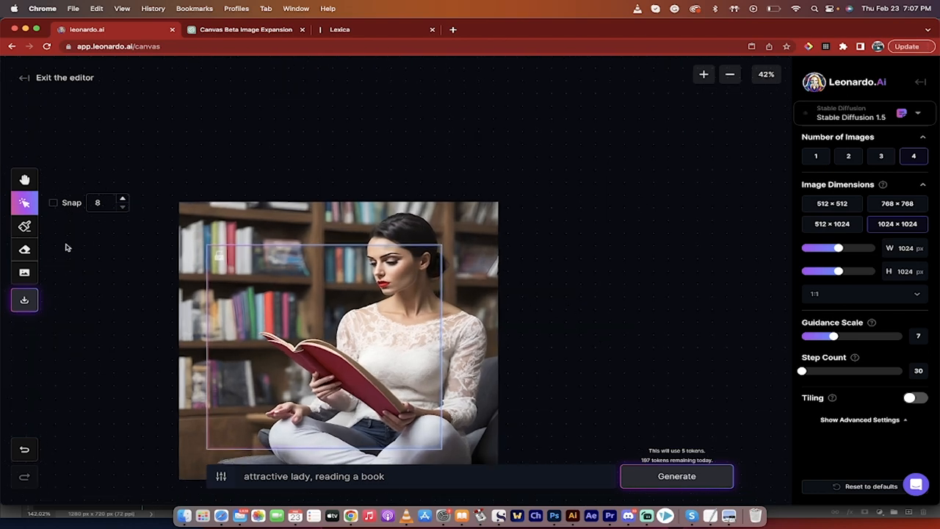
pyautogui.click(24, 179)
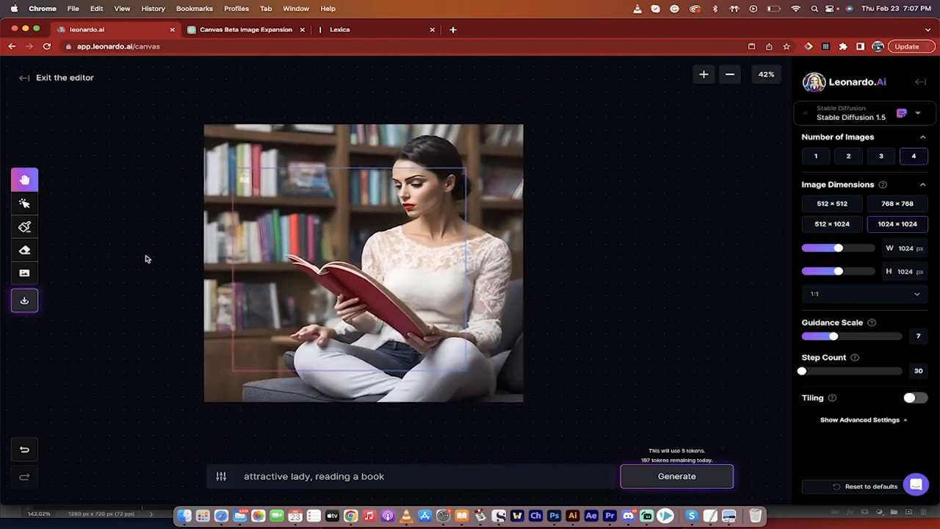
pyautogui.moveTo(24, 204)
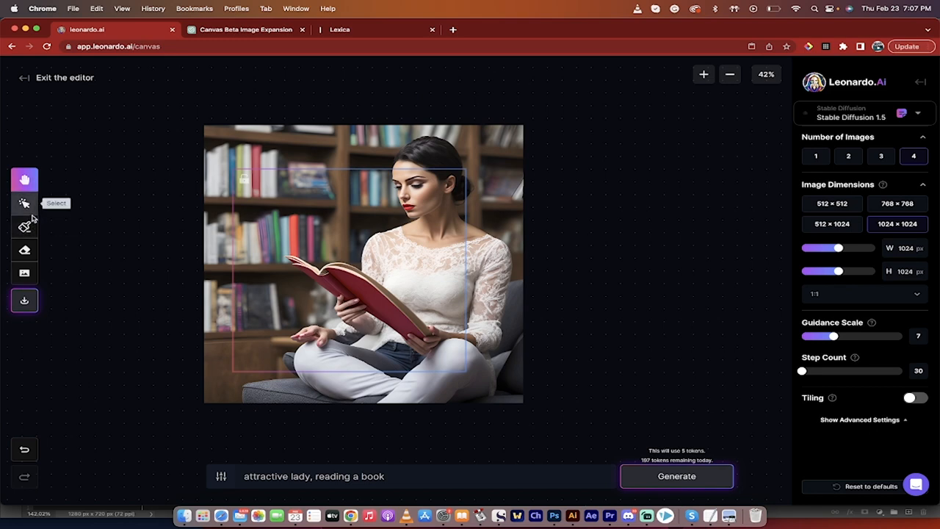
pyautogui.moveTo(25, 227)
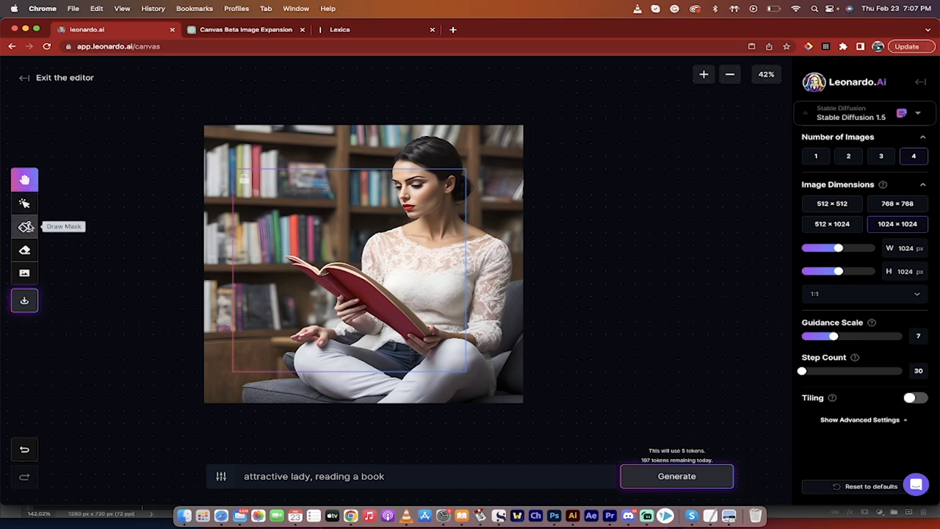
# Enlarge the mask brush and paint a mask over the extra hand near her knee
pyautogui.click(24, 226)
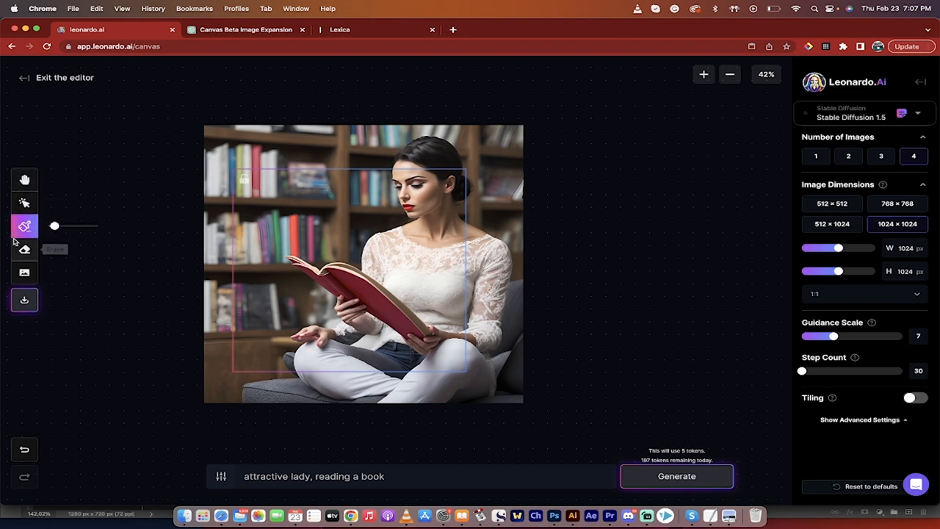
pyautogui.moveTo(55, 226); pyautogui.dragTo(87, 226)
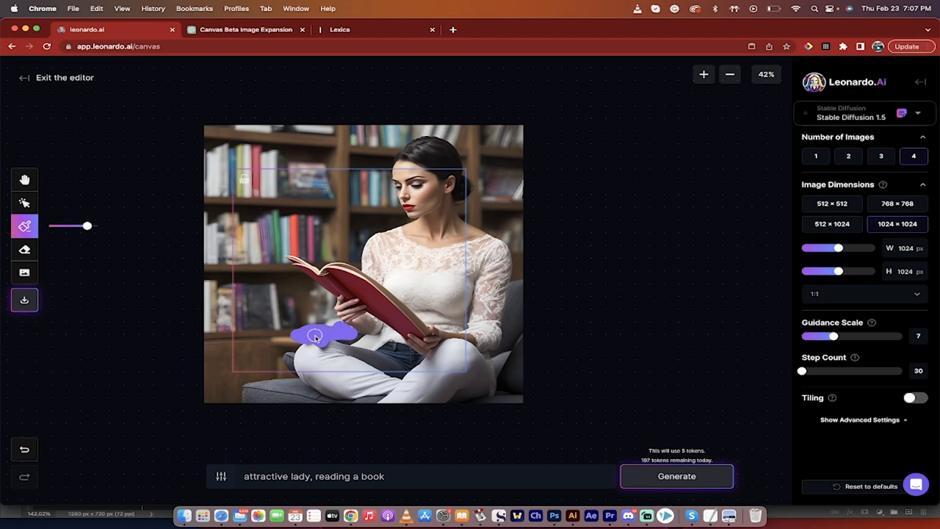
pyautogui.click(703, 73)
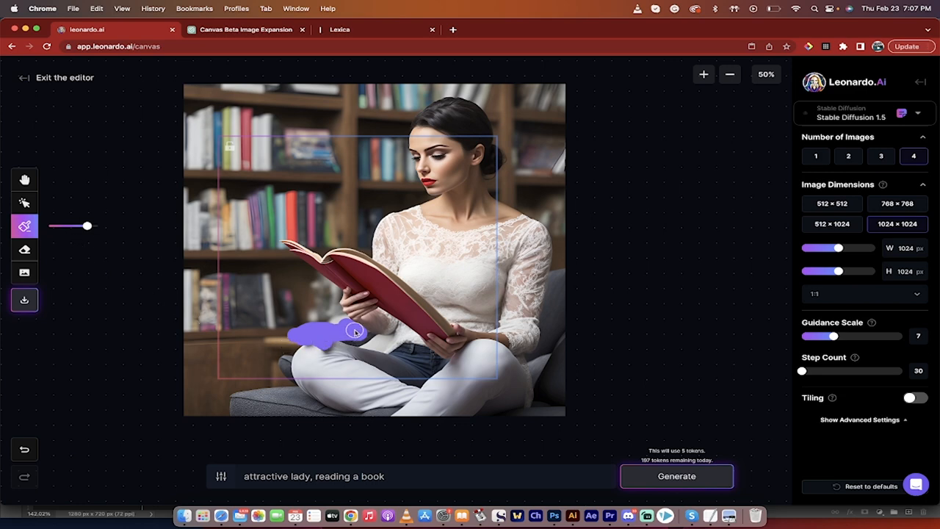
pyautogui.moveTo(24, 250)
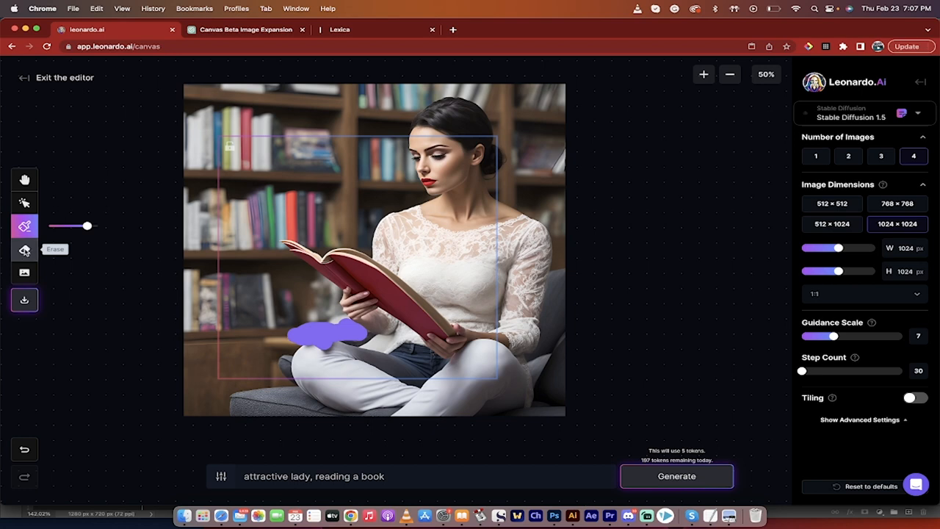
# Erase the purple-masked hand area below the book, leaving a black patch
pyautogui.click(24, 250)
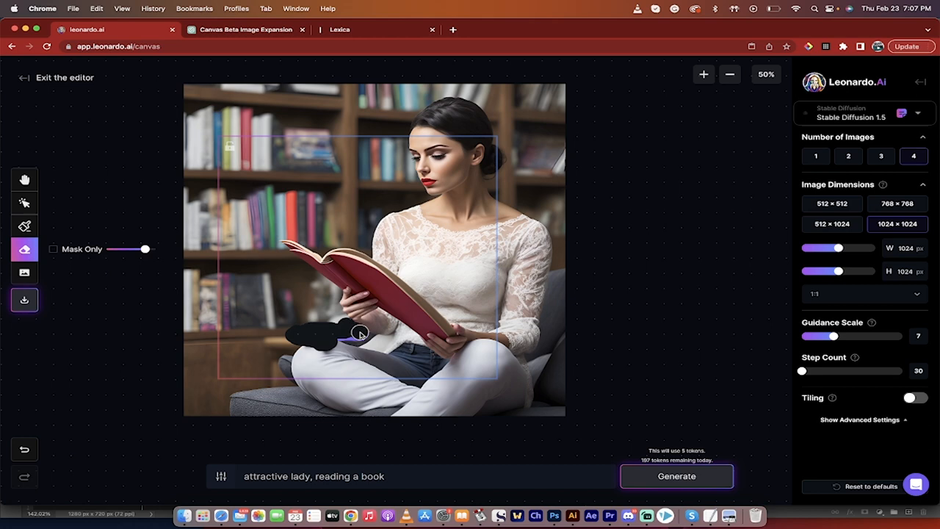
pyautogui.click(703, 74)
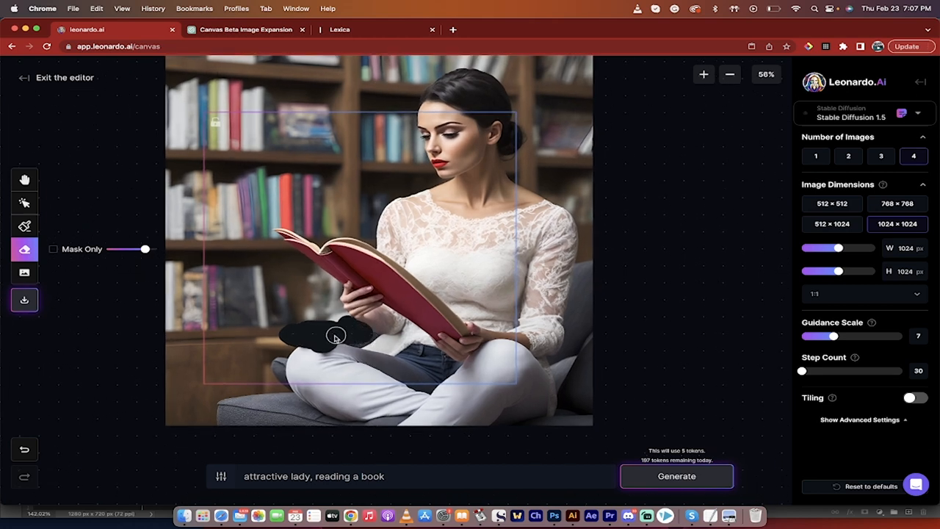
pyautogui.moveTo(24, 180)
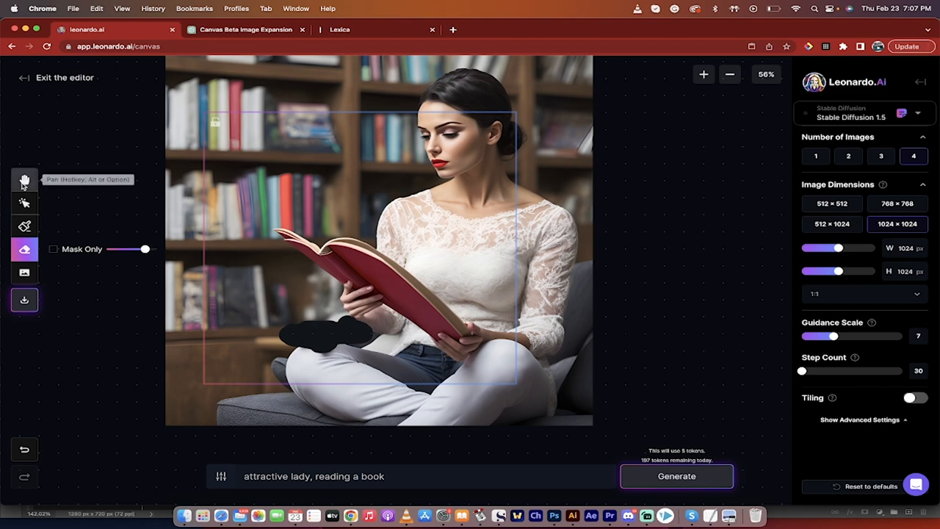
pyautogui.click(25, 203)
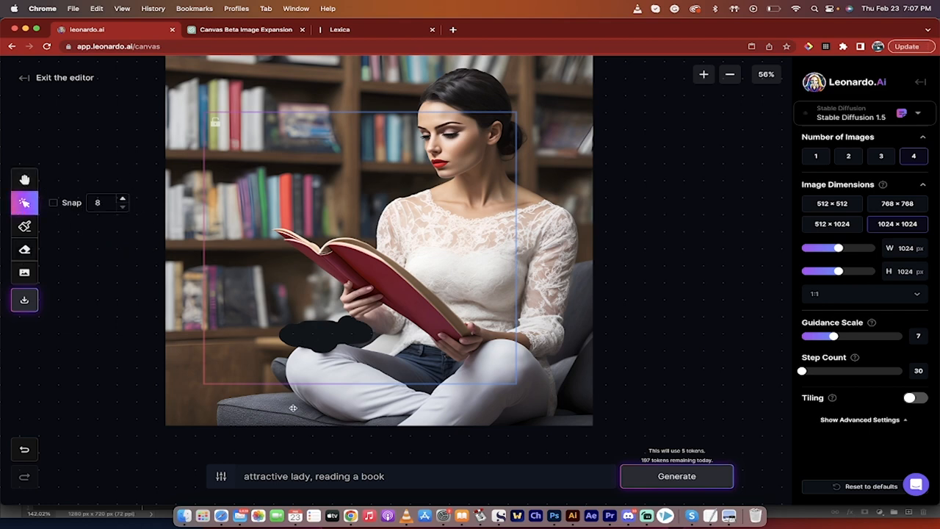
pyautogui.click(408, 476)
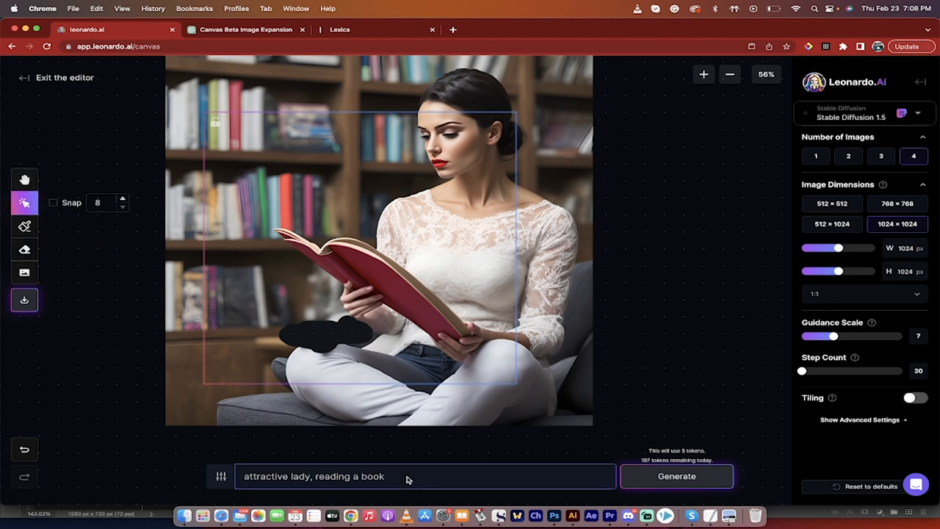
pyautogui.moveTo(464, 142)
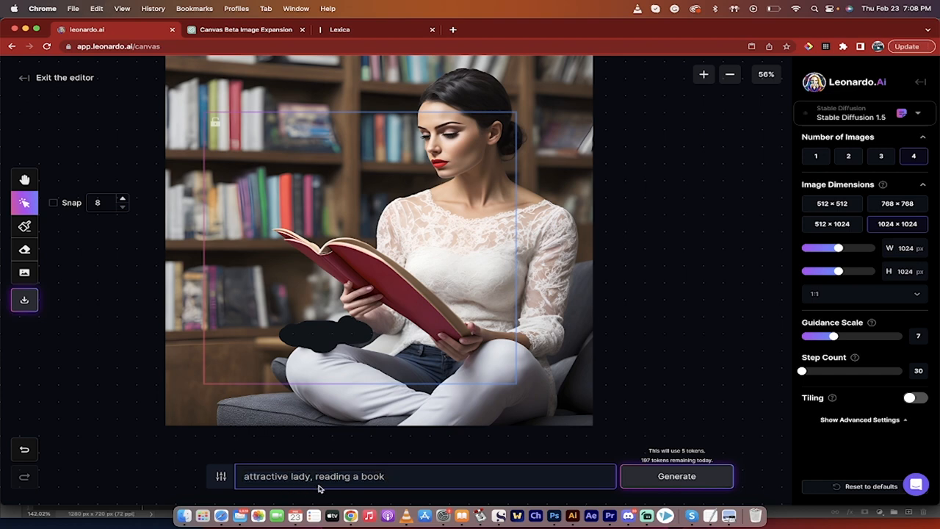
pyautogui.moveTo(419, 486)
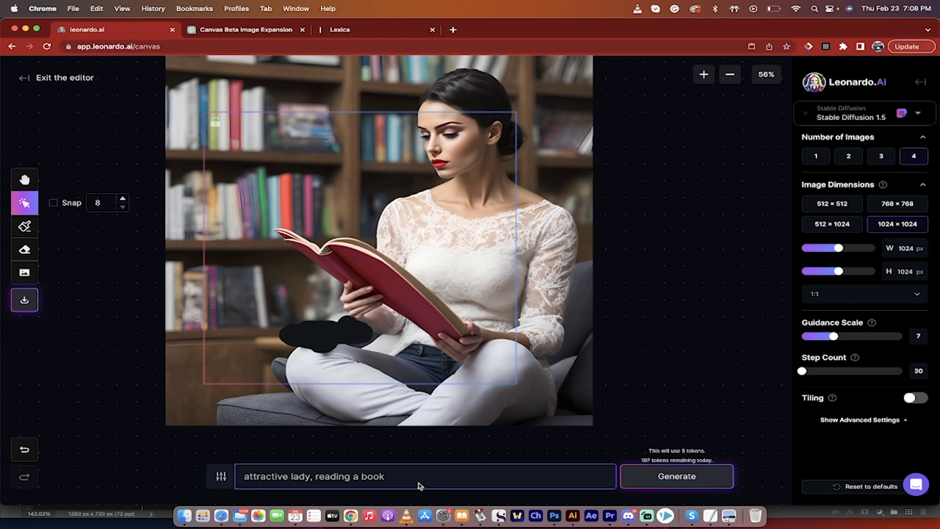
pyautogui.moveTo(534, 483)
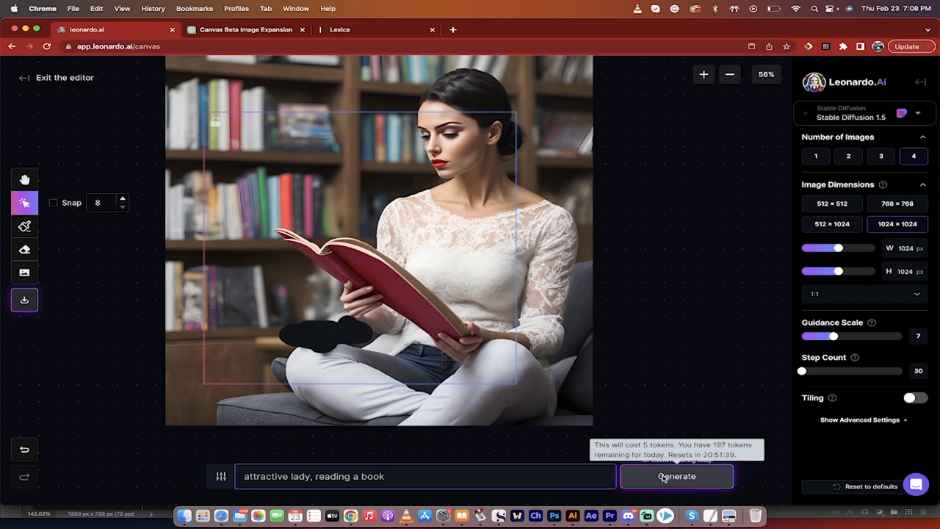
# Generate inpainted fills for the erased patch and preview variations up to 4/4
pyautogui.click(675, 476)
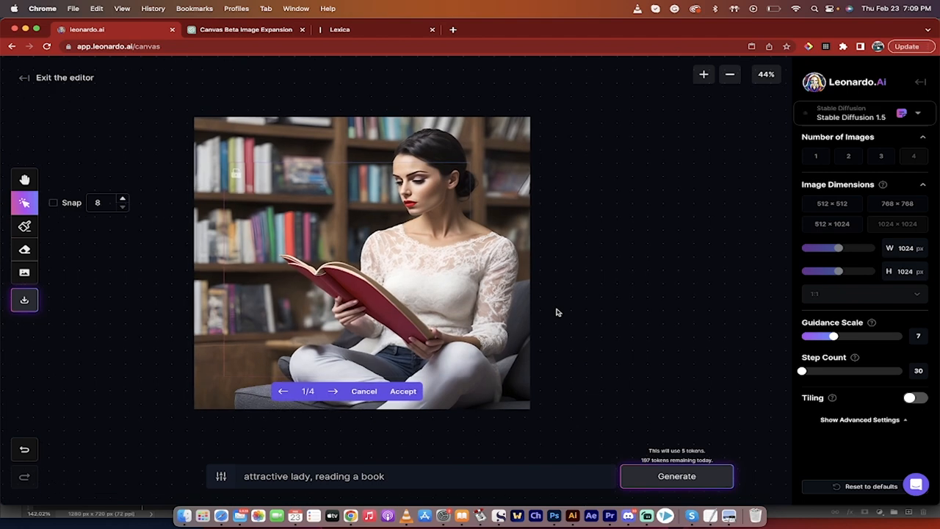
pyautogui.click(703, 74)
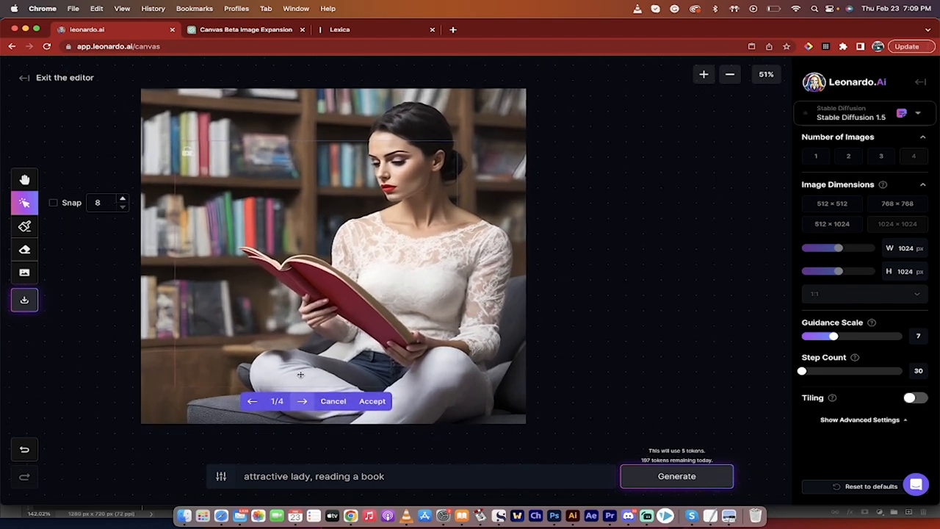
pyautogui.moveTo(286, 357)
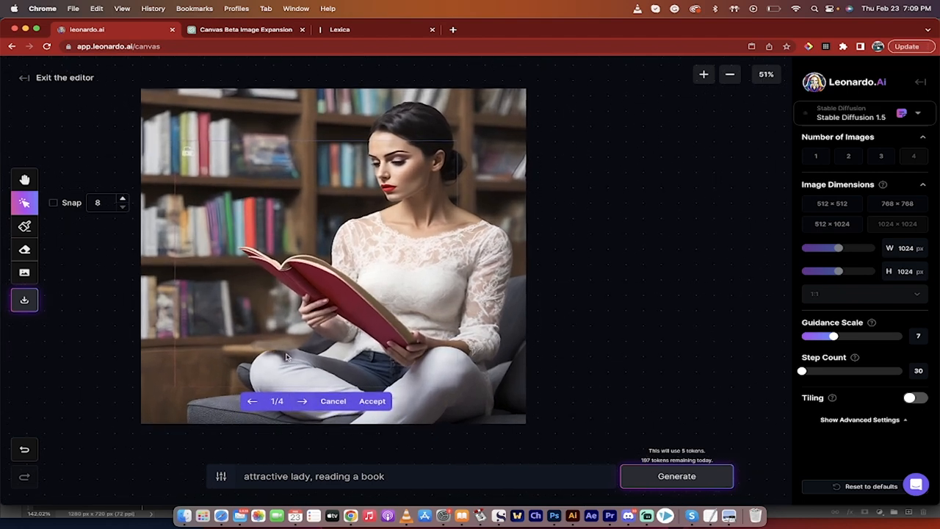
pyautogui.click(703, 74)
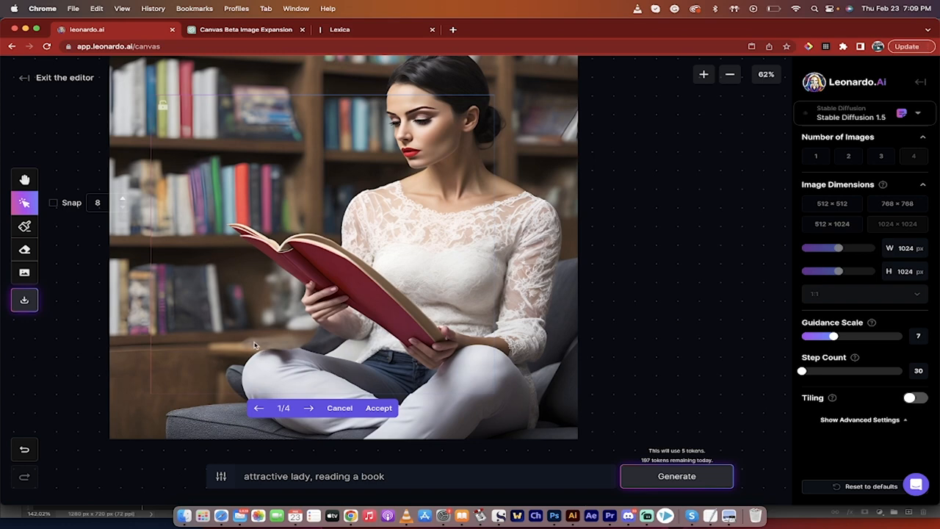
pyautogui.moveTo(263, 352)
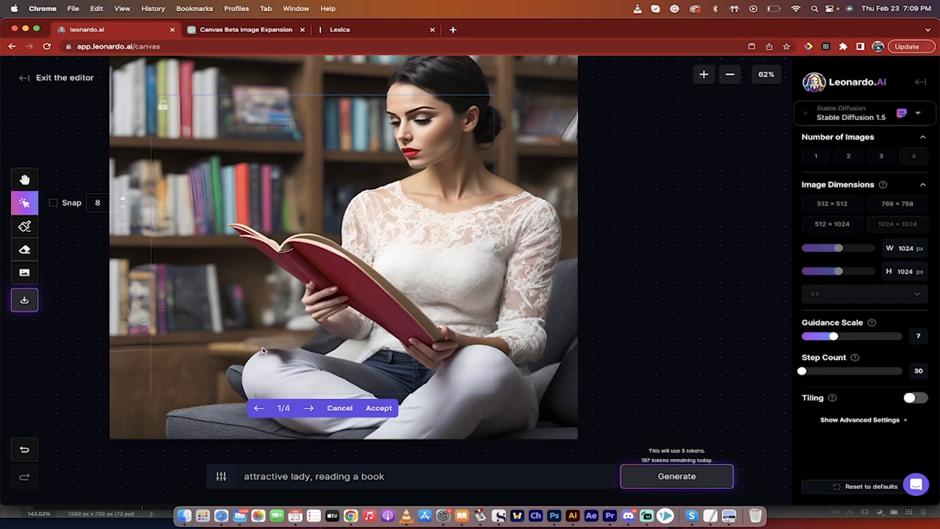
pyautogui.moveTo(301, 377)
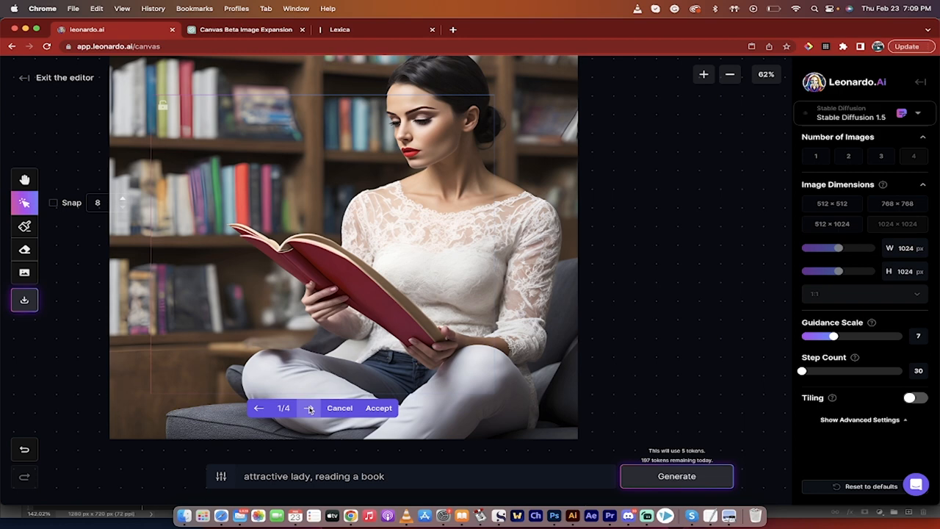
pyautogui.click(309, 407)
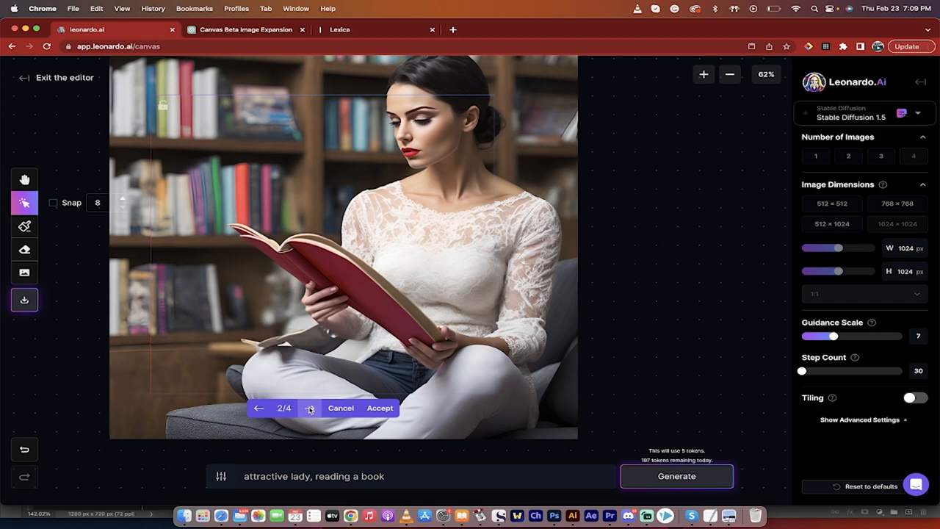
pyautogui.click(309, 408)
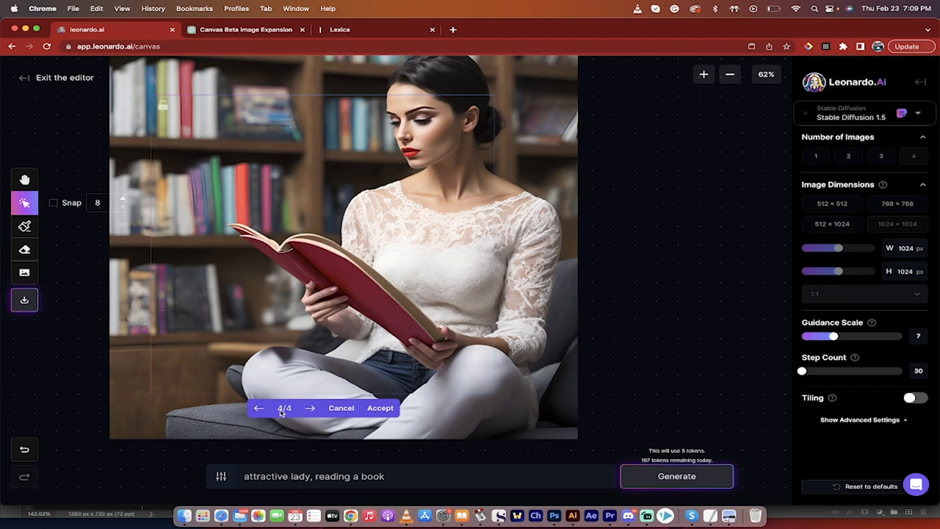
pyautogui.moveTo(313, 368)
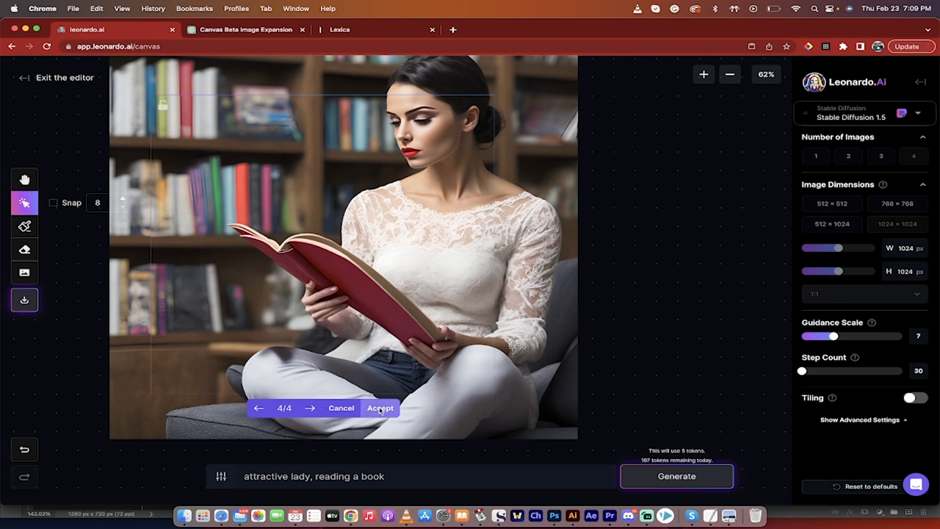
# Accept the fourth inpainted variation, removing the extra hand from the image
pyautogui.click(381, 408)
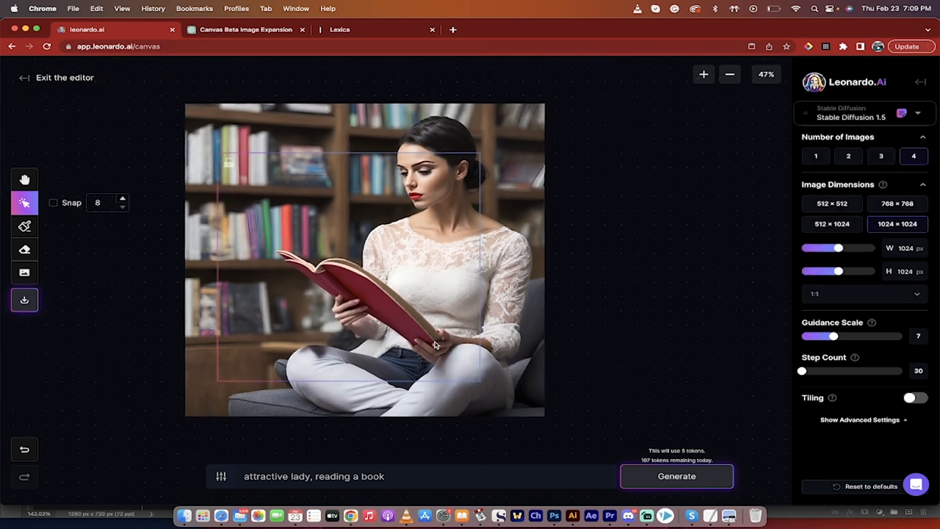
pyautogui.click(729, 74)
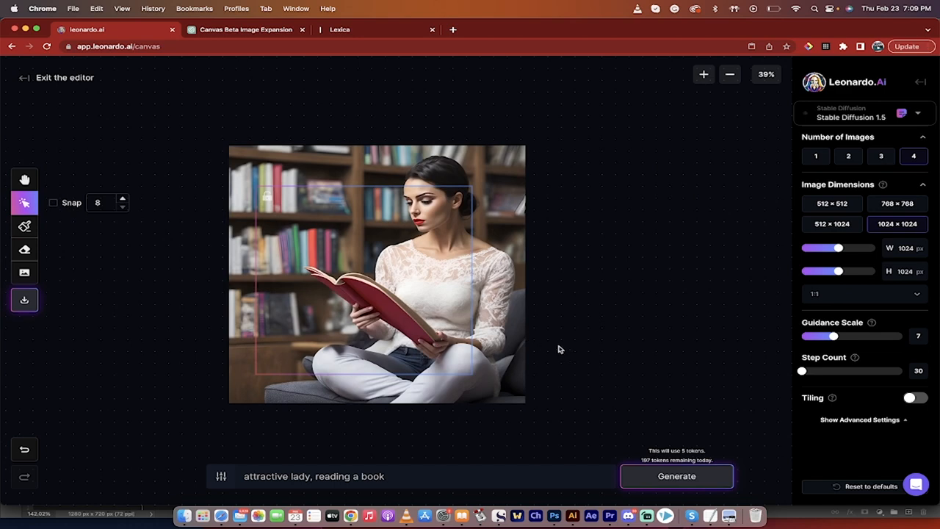
pyautogui.click(703, 74)
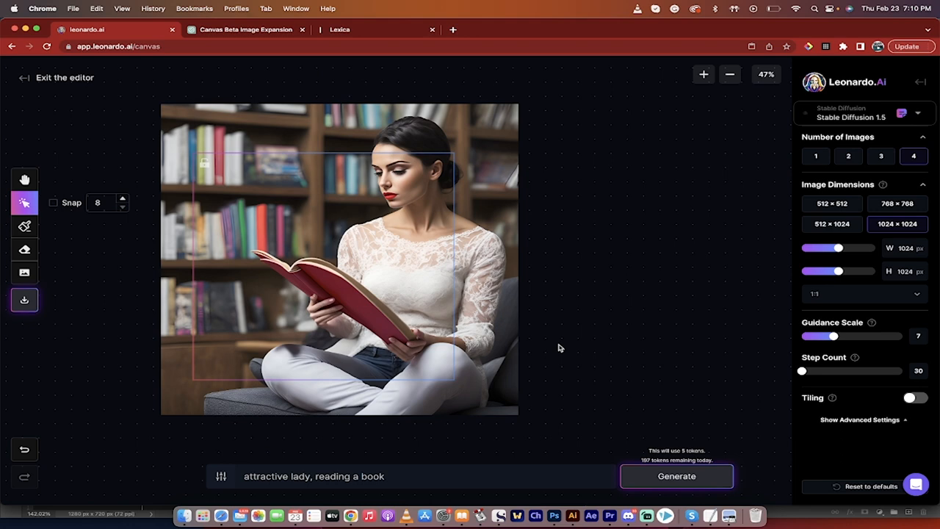
pyautogui.moveTo(606, 471)
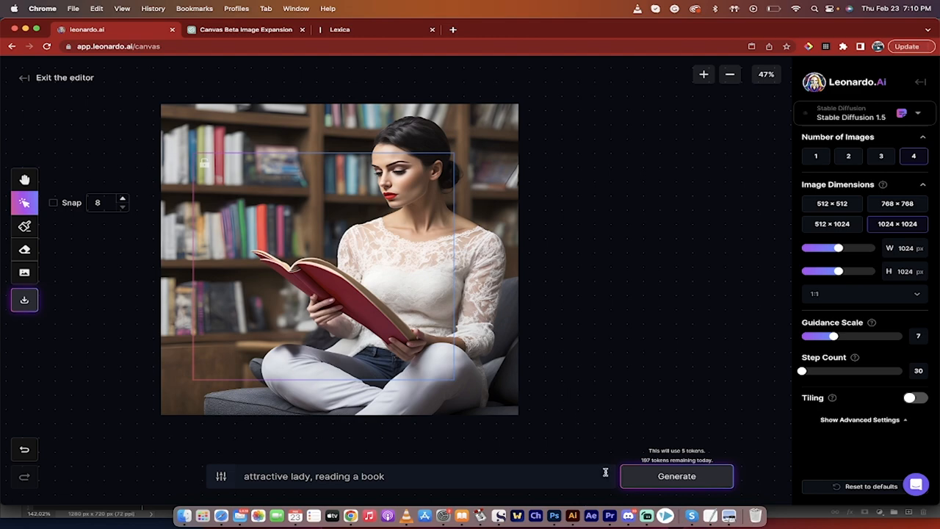